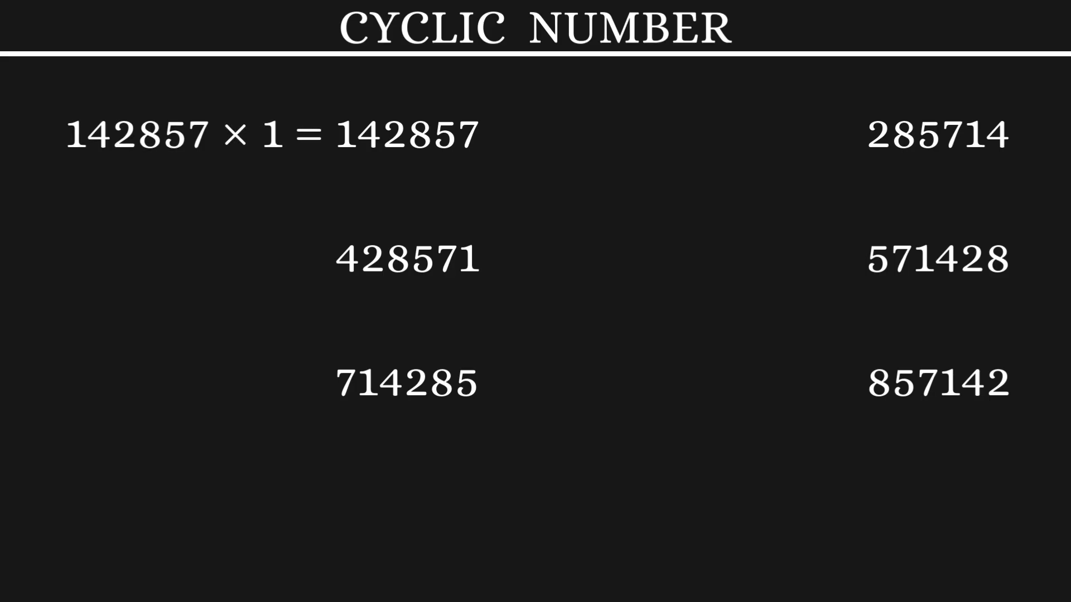
left_click(407, 134)
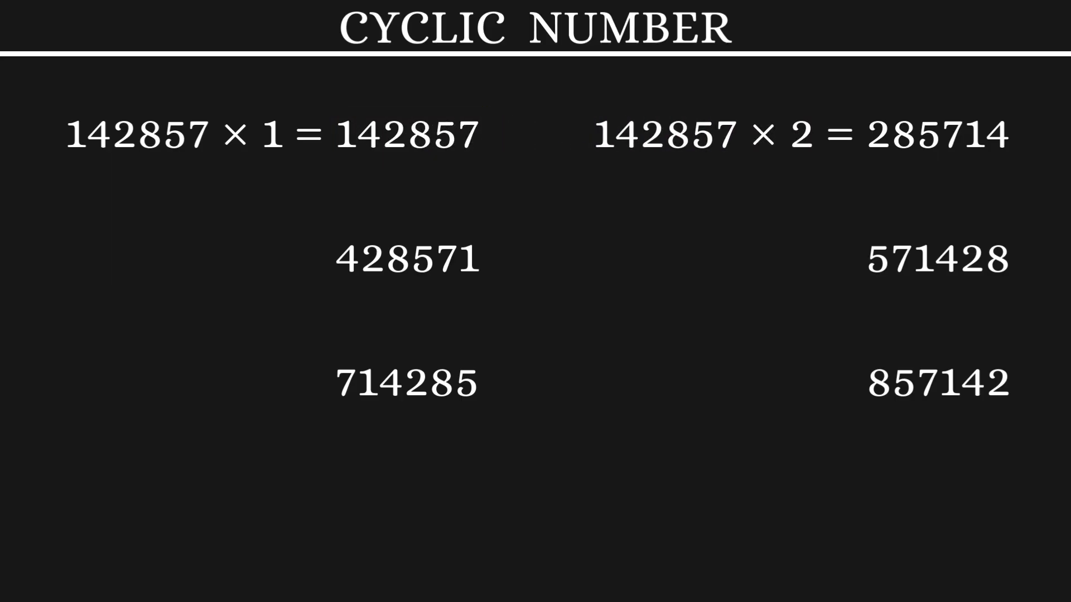
left_click(936, 134)
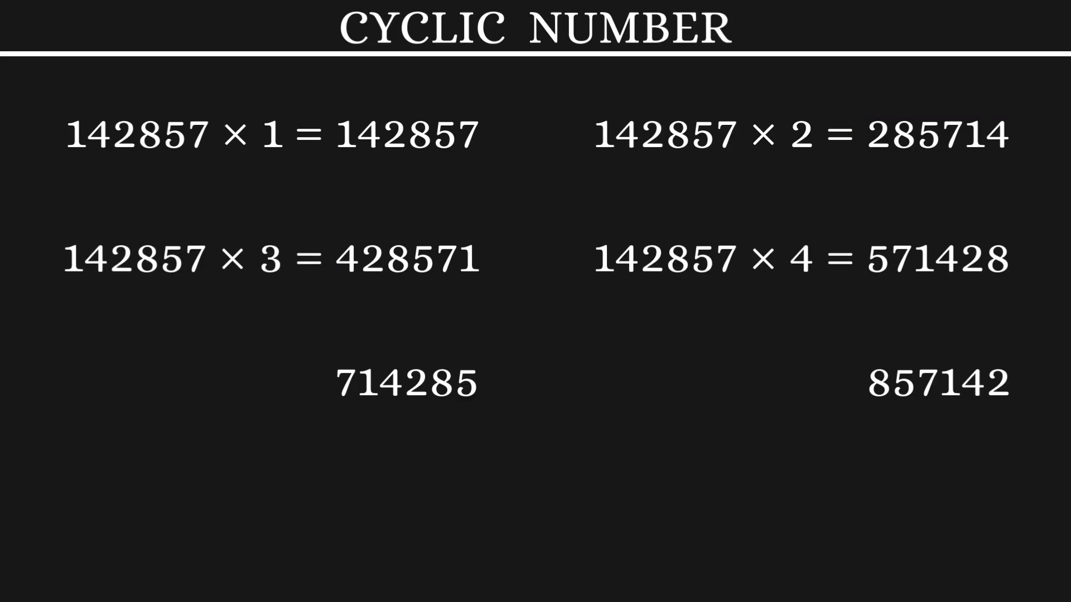
left_click(939, 259)
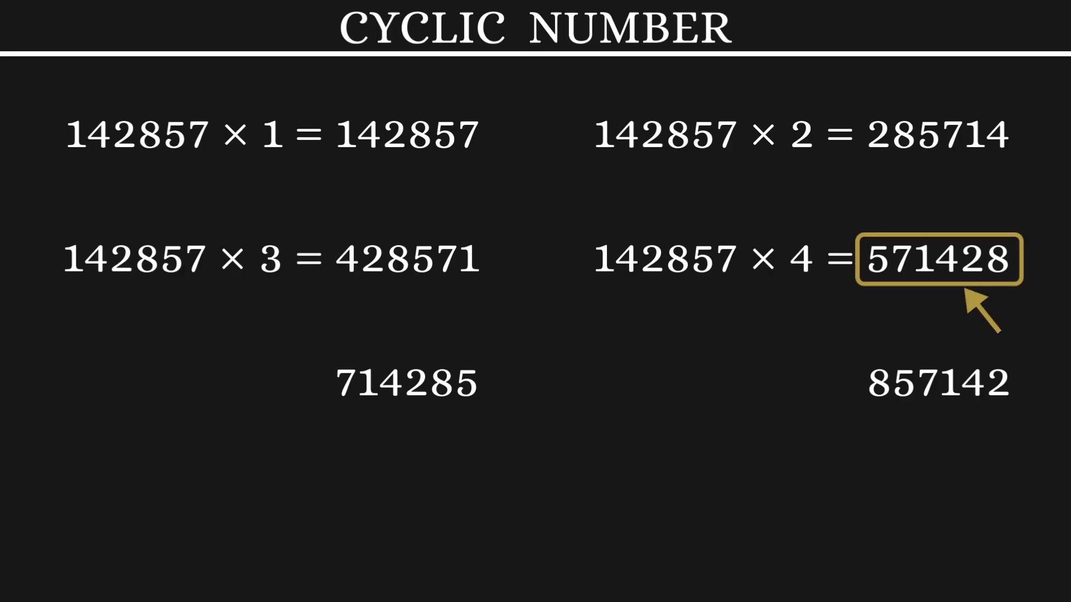